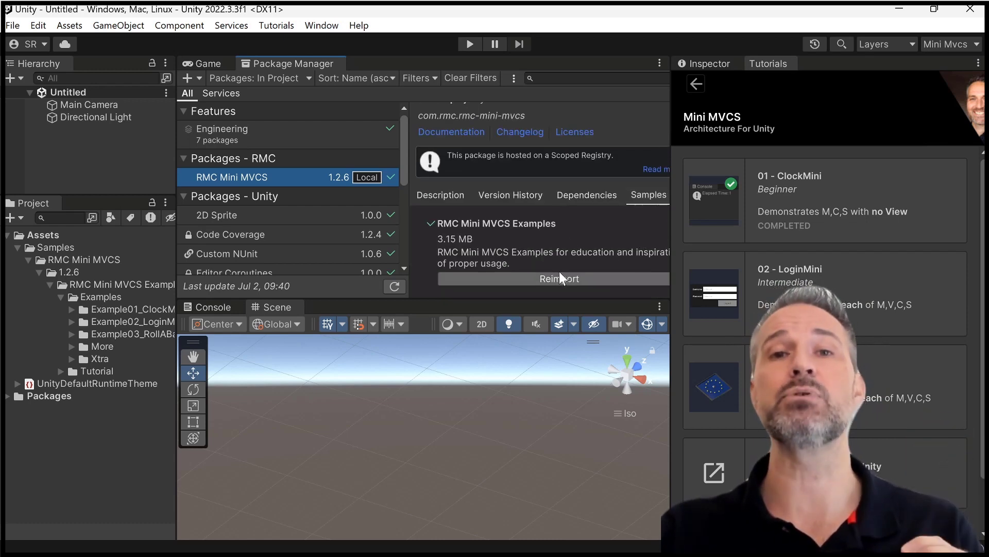
# - Expand the BouncyBall WithMini sample folders and open its BouncyBallMiniExample scene
pyautogui.click(204, 64)
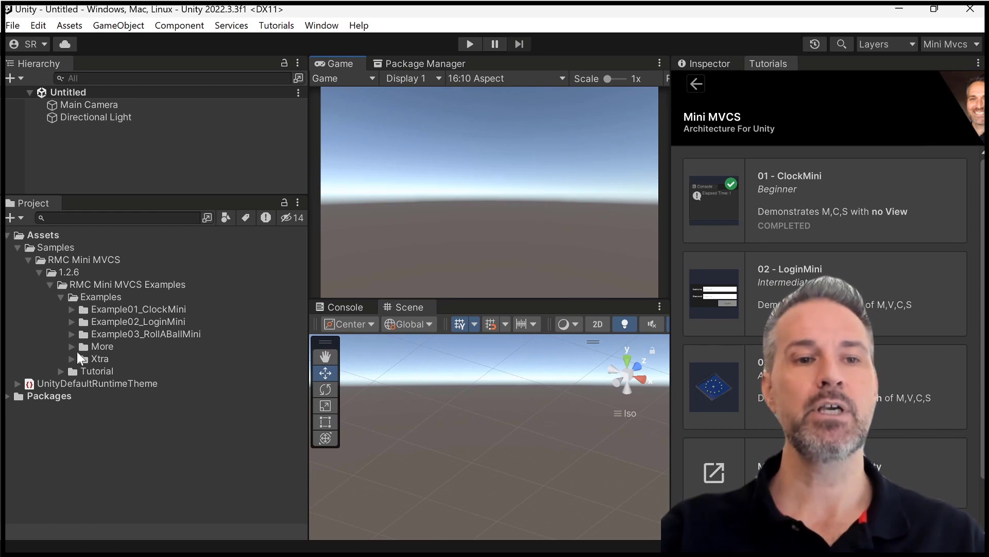
pyautogui.click(72, 347)
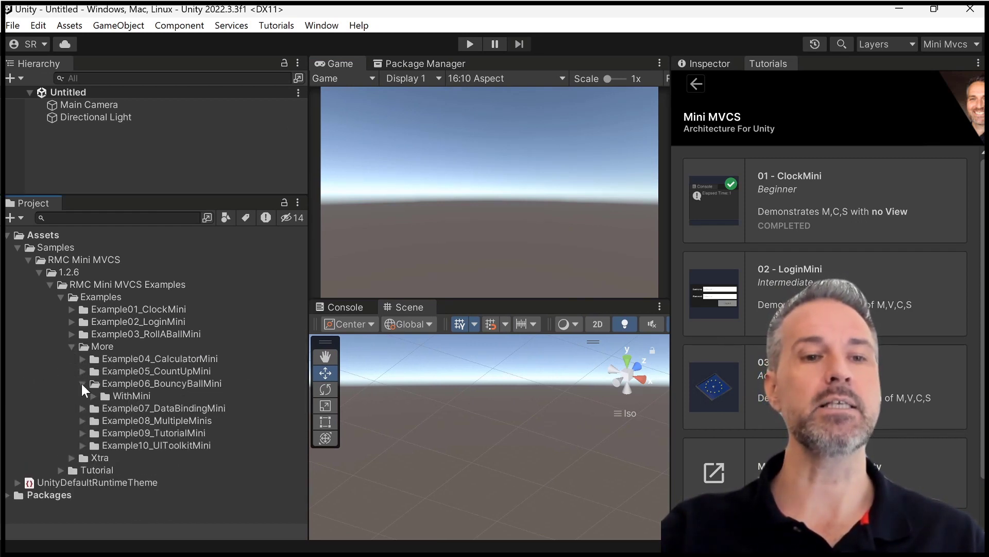
pyautogui.click(93, 396)
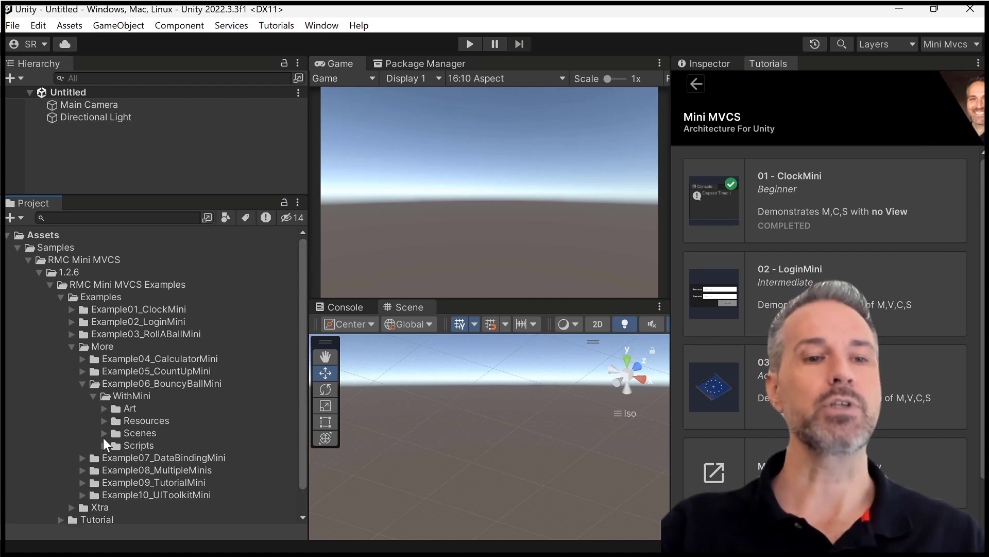
pyautogui.doubleClick(186, 404)
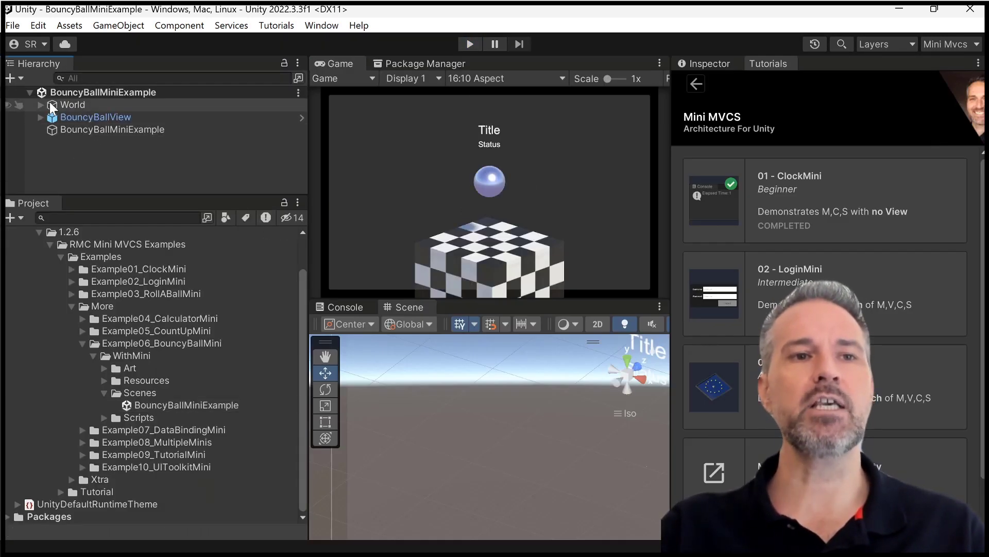
pyautogui.click(42, 105)
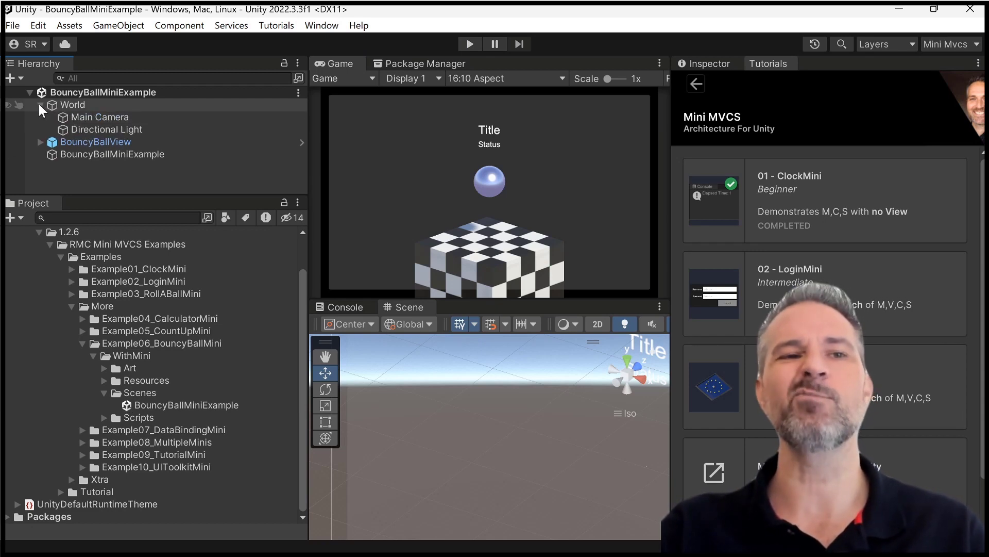
pyautogui.click(37, 105)
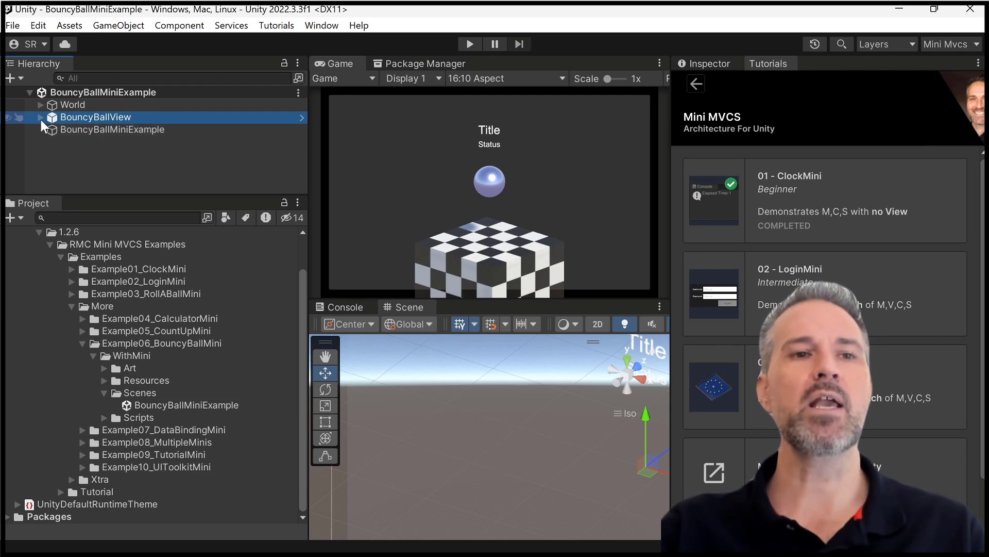
pyautogui.click(39, 117)
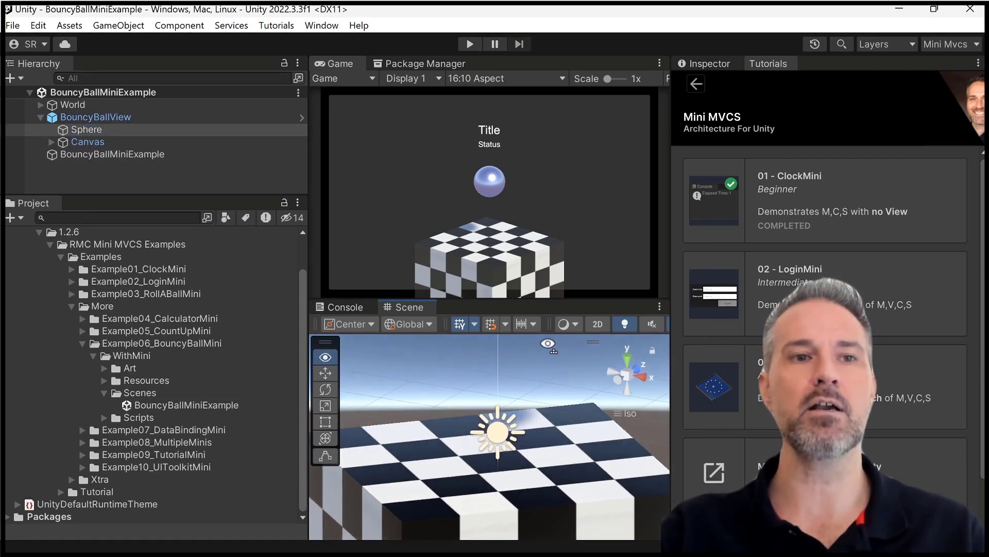
pyautogui.click(87, 130)
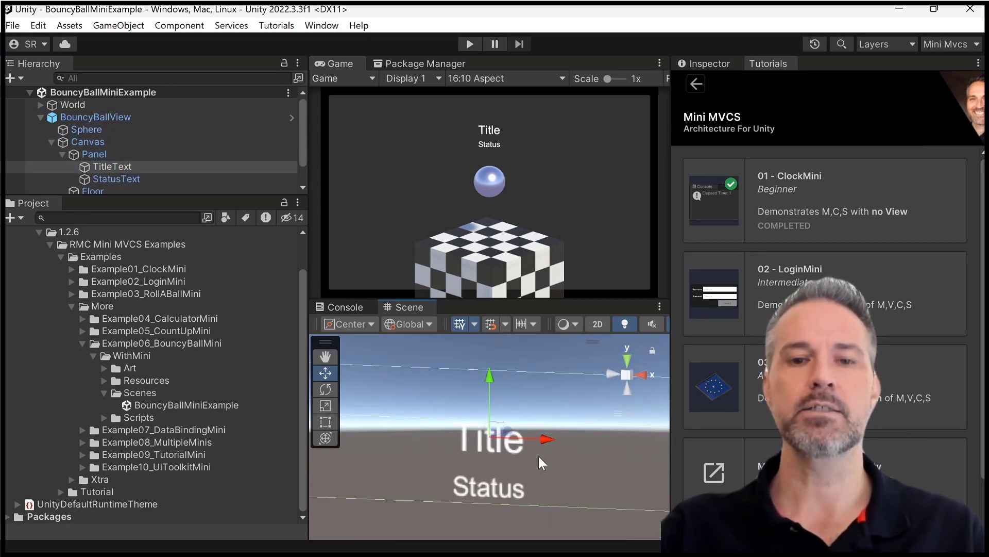
pyautogui.moveTo(566, 465)
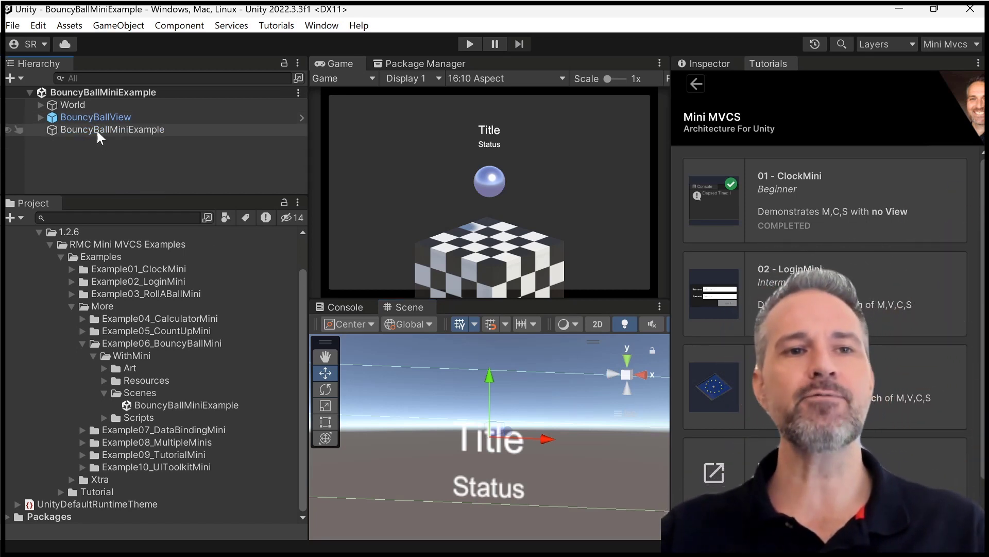
# - Select BouncyBallMiniExample to reveal its script component with BouncyBallView as View
pyautogui.click(112, 130)
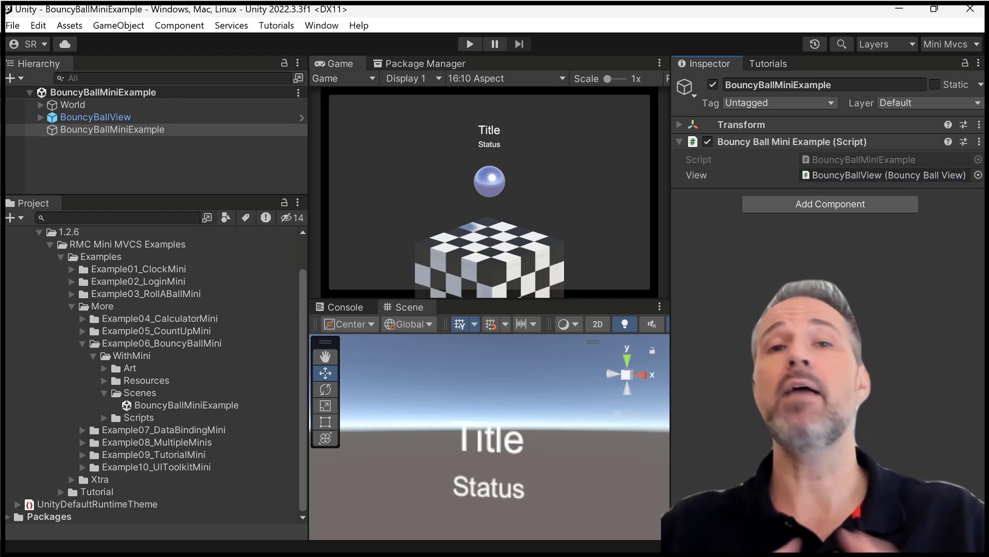
pyautogui.moveTo(705, 219)
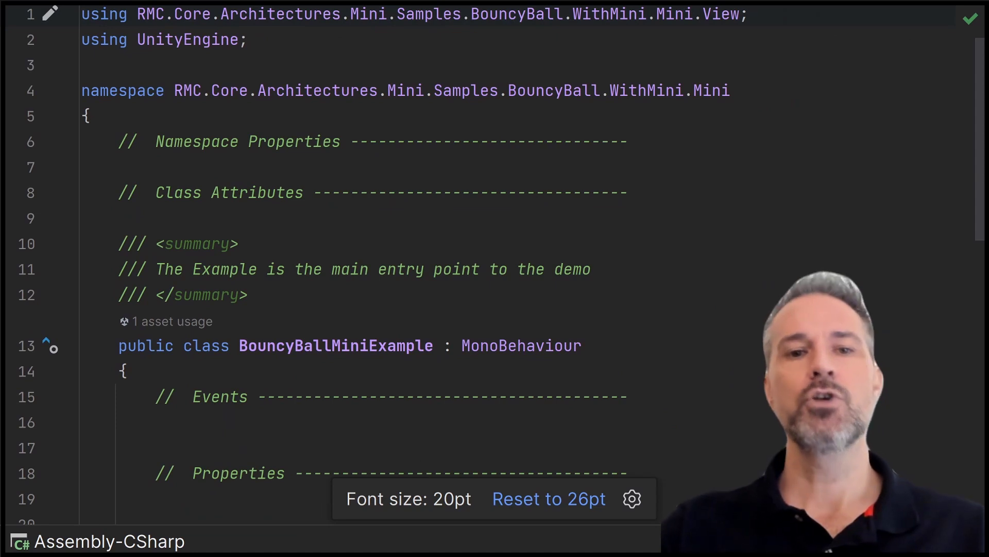
# - Scroll through BouncyBallMini's fields, constructor and Initialize override in Rider
pyautogui.scroll(-3)
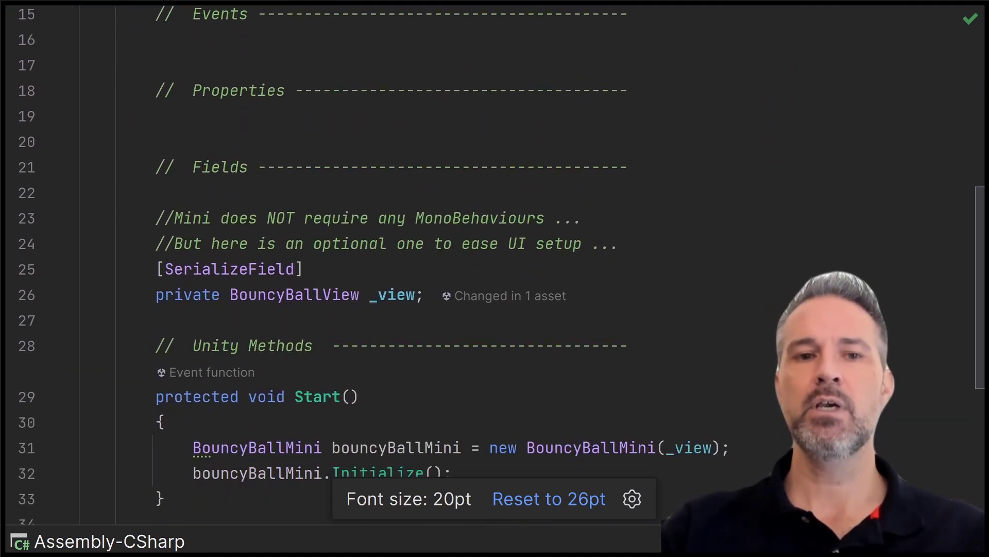
pyautogui.scroll(-3)
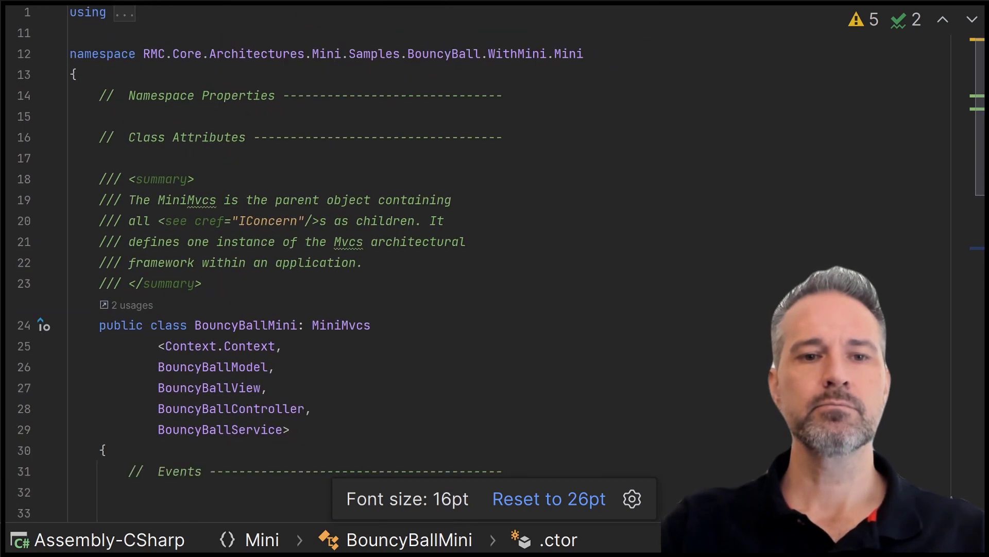
pyautogui.scroll(-3)
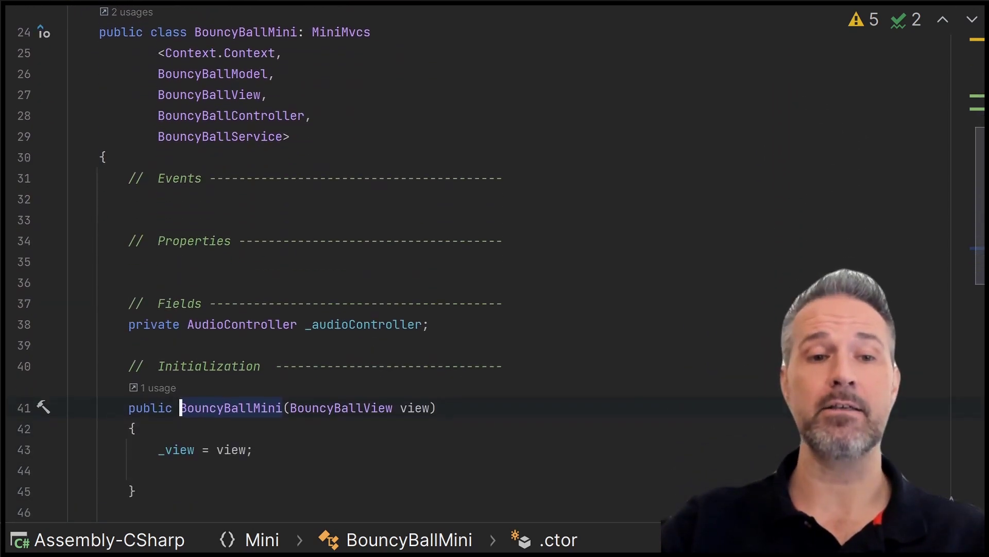
pyautogui.scroll(-3)
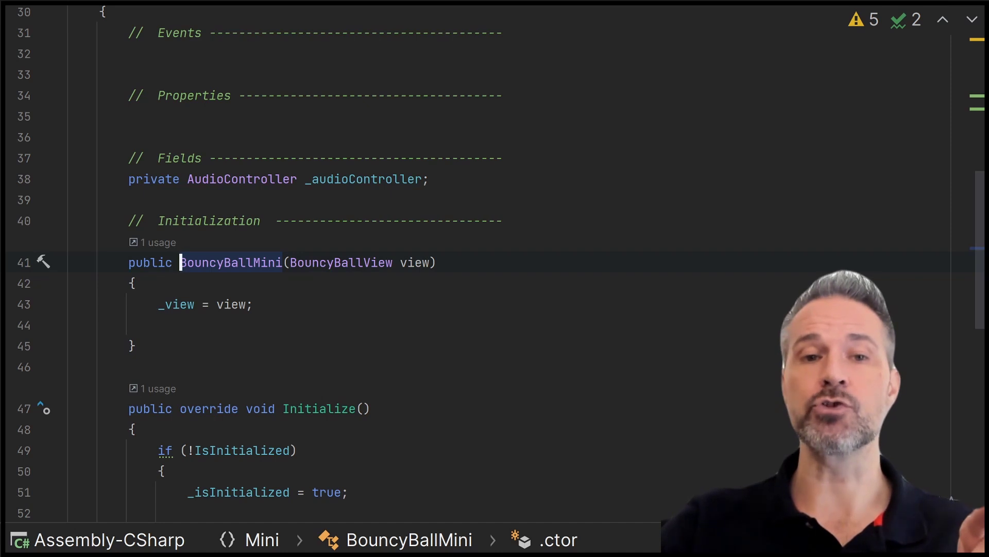
pyautogui.scroll(-3)
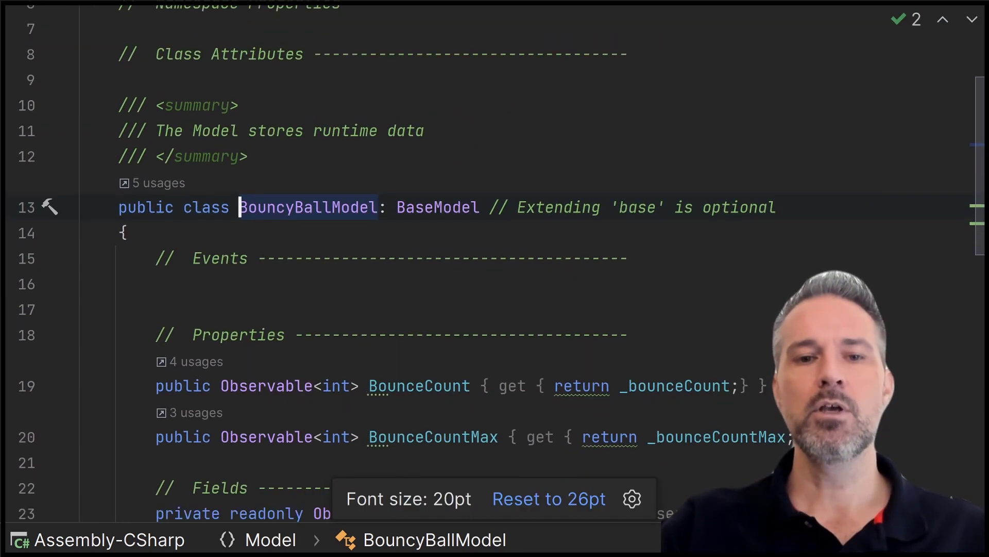
# - Scroll through BouncyBallModel's BounceCount and BounceCountMax properties and Initialize
pyautogui.scroll(-3)
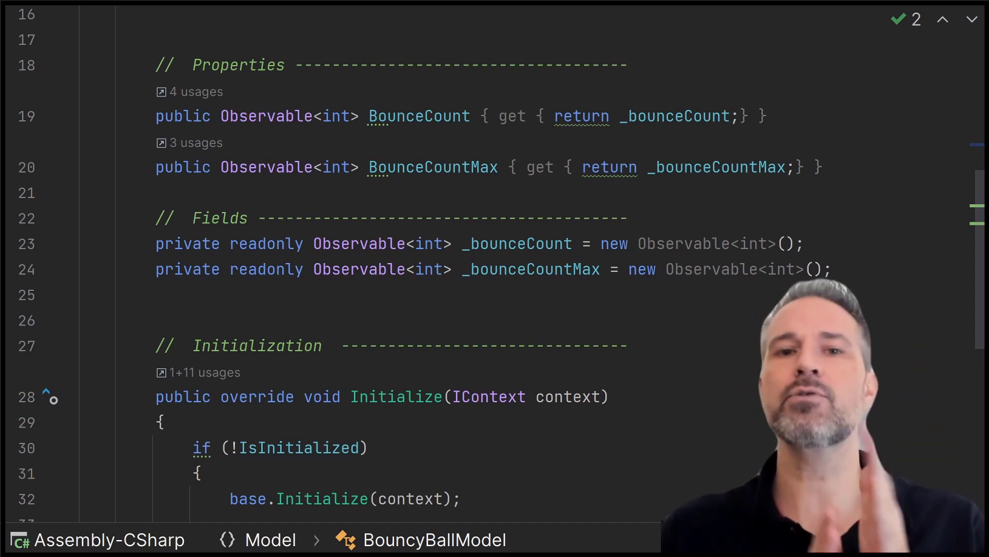
pyautogui.scroll(-3)
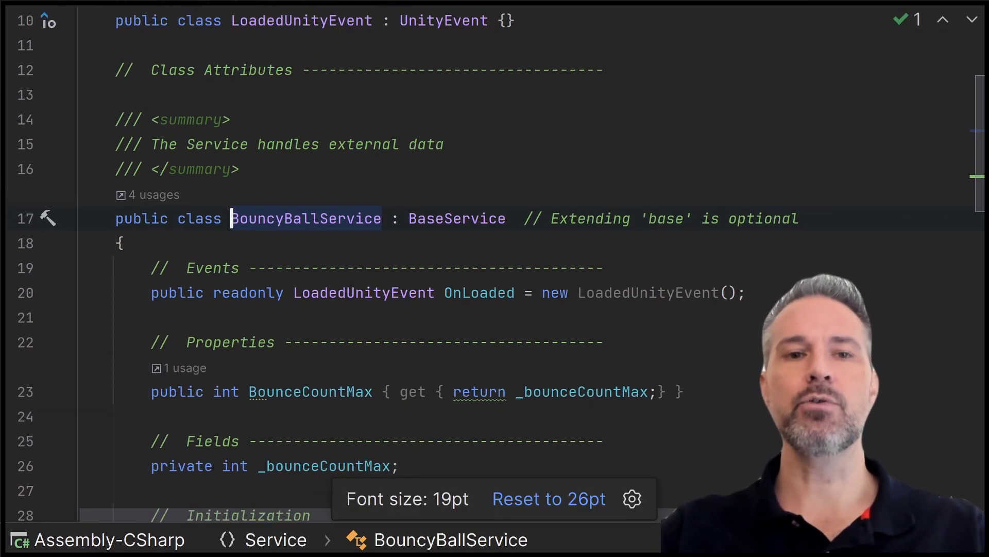
# - Scroll through BouncyBallService's OnLoaded event, BounceCountMax property and fields
pyautogui.scroll(-3)
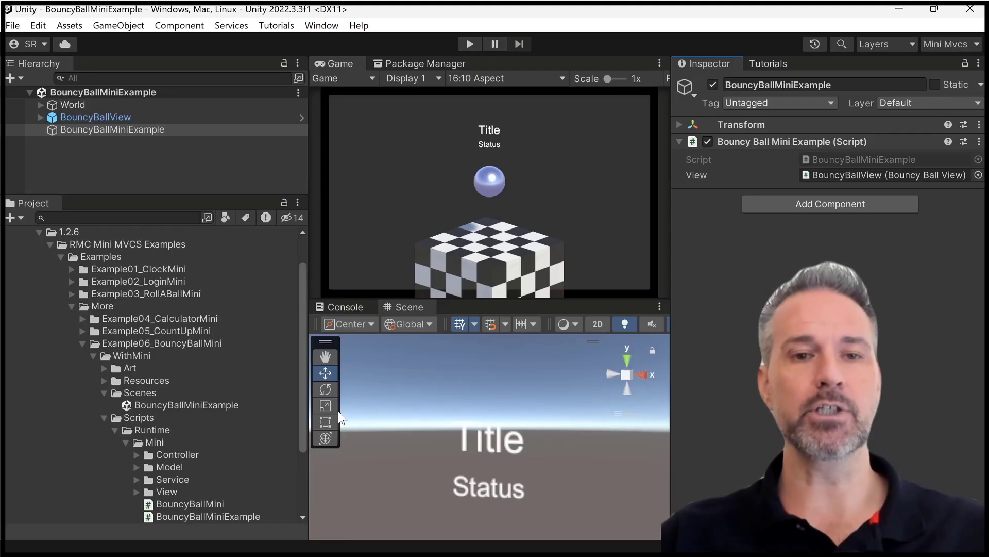
# - Scroll the BouncyBallMiniExample script showing its BouncyBallView reference
pyautogui.scroll(-3)
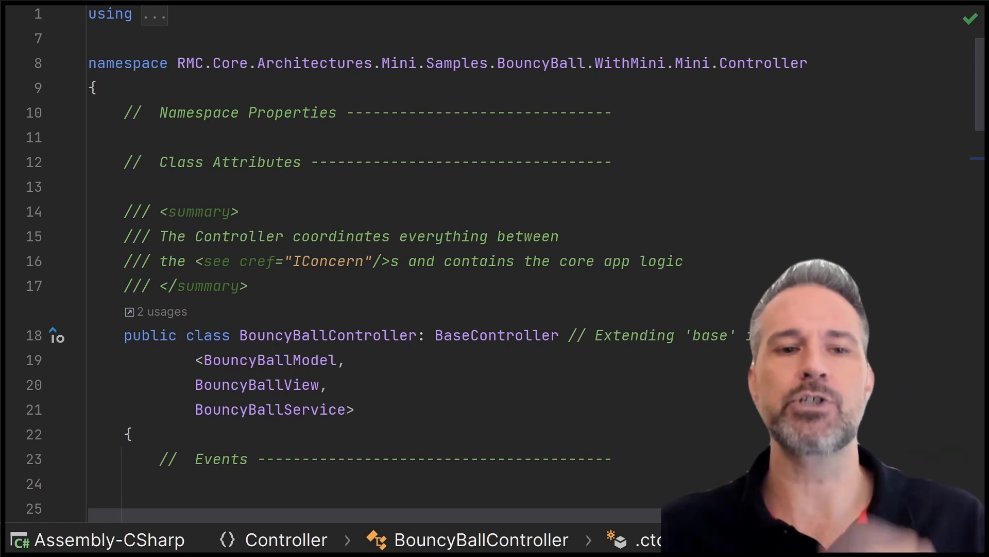
# - Scroll BouncyBallController from its class declaration to the model, view and service constructor
pyautogui.scroll(-3)
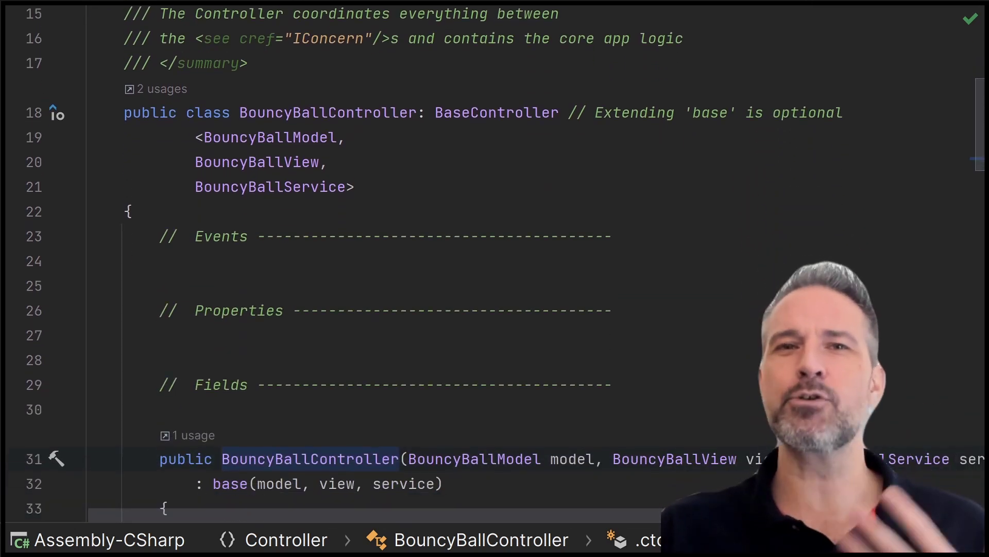
pyautogui.scroll(-3)
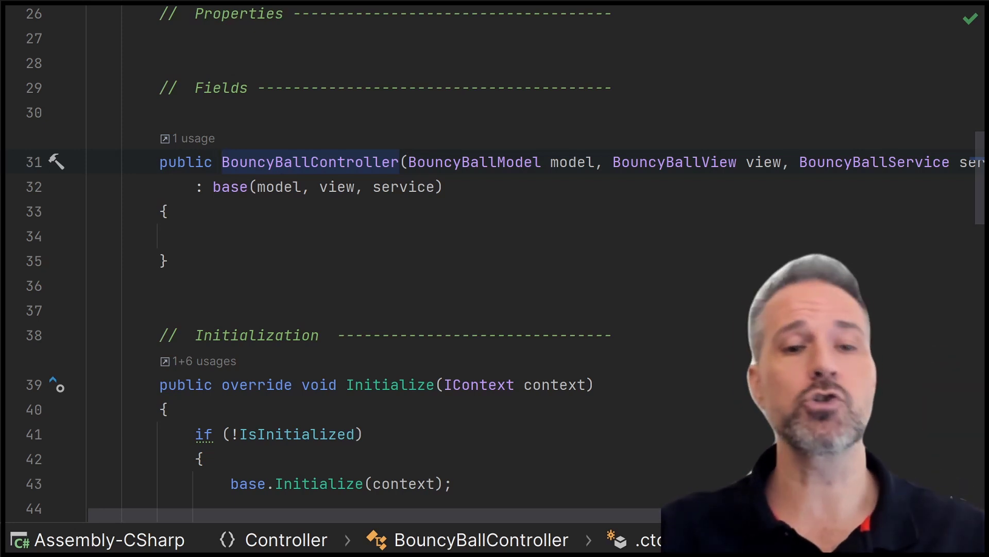
# - Review Service_OnLoaded, View_OnBounced and Model_OnCounterChanged, then run and stop the BouncyBall scene
pyautogui.scroll(-3)
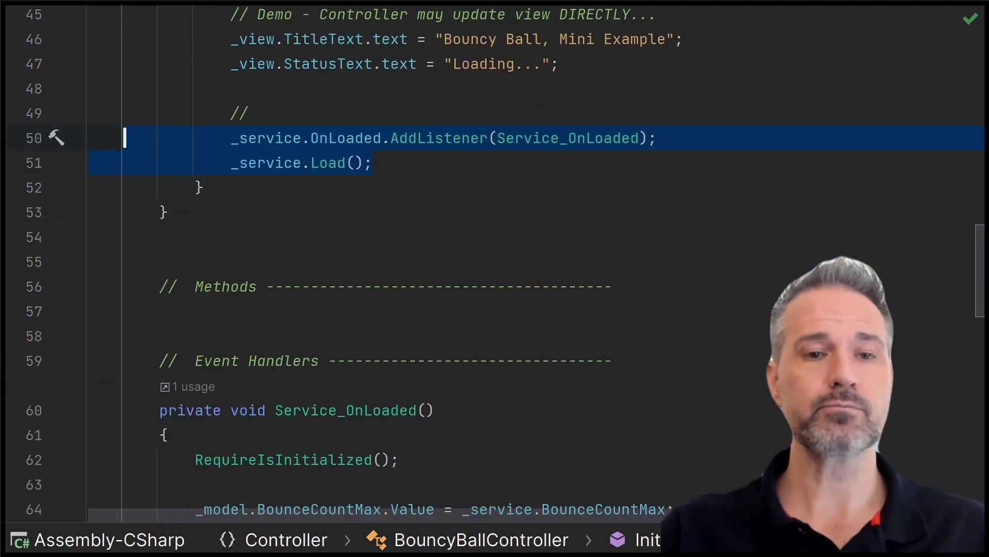
pyautogui.scroll(-3)
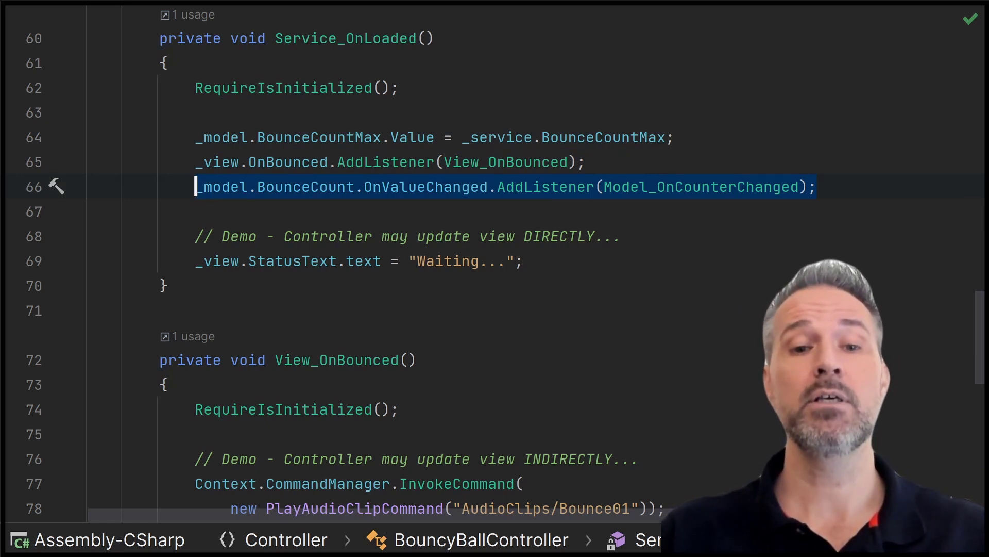
pyautogui.scroll(-3)
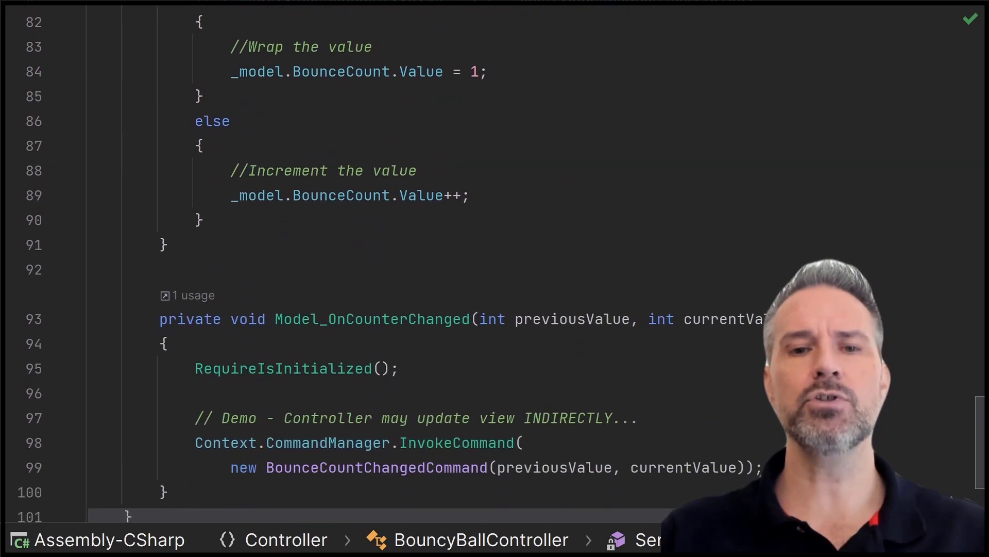
pyautogui.scroll(-3)
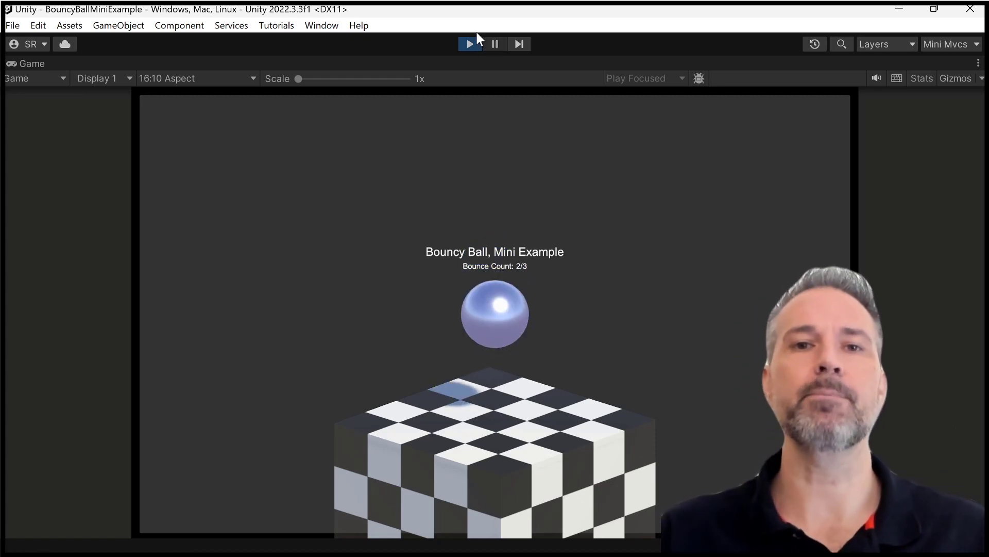
pyautogui.click(470, 43)
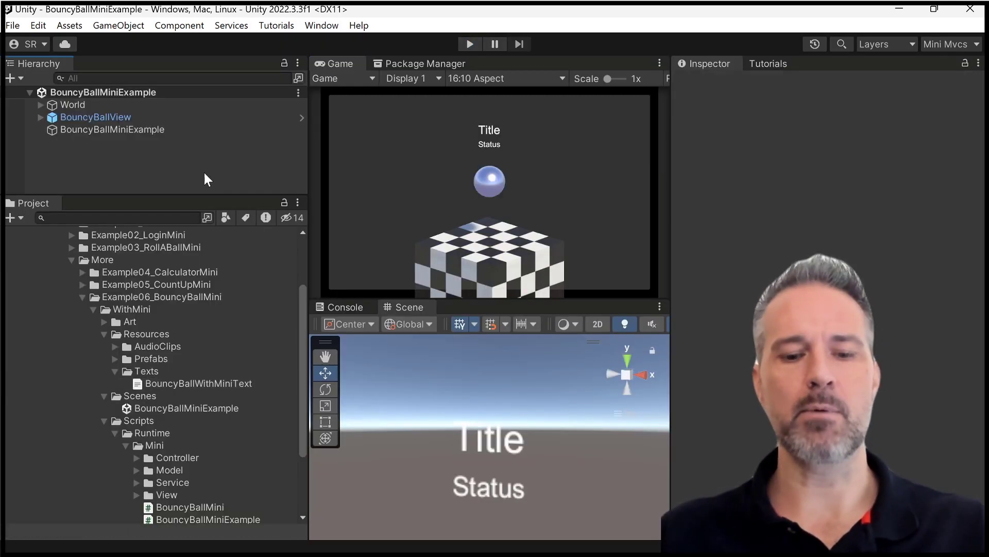